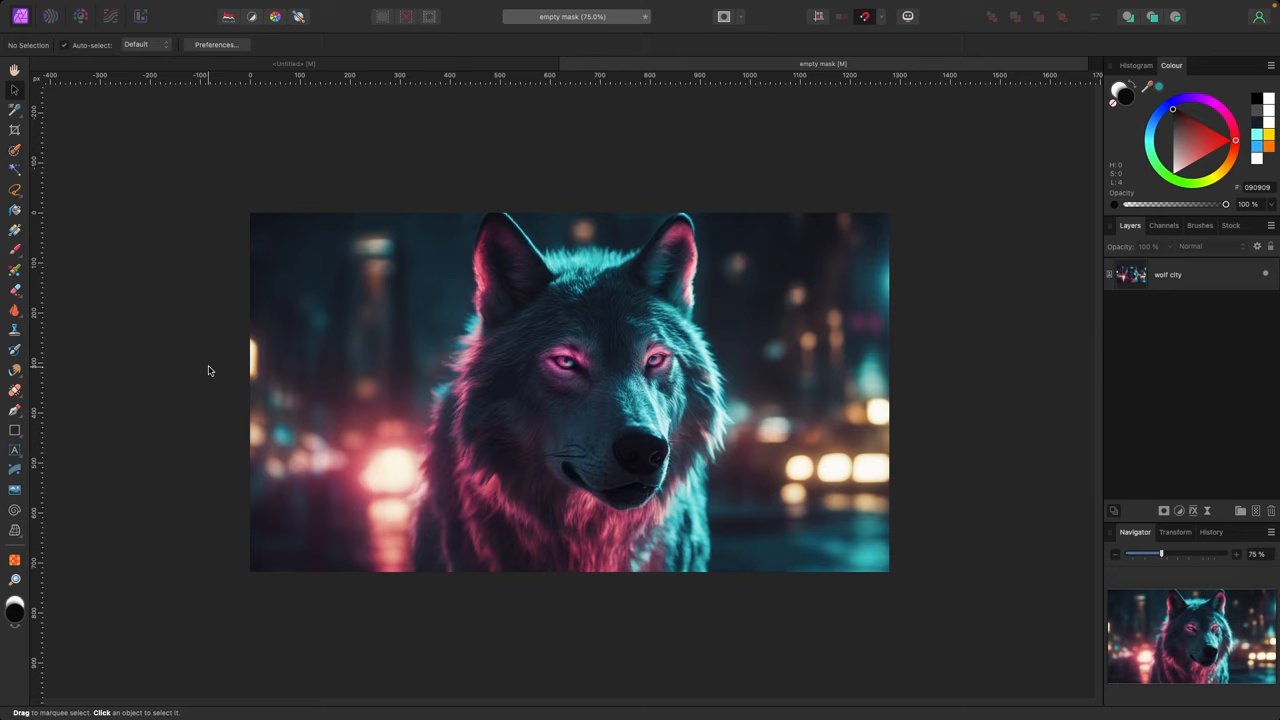
pyautogui.moveTo(548, 374)
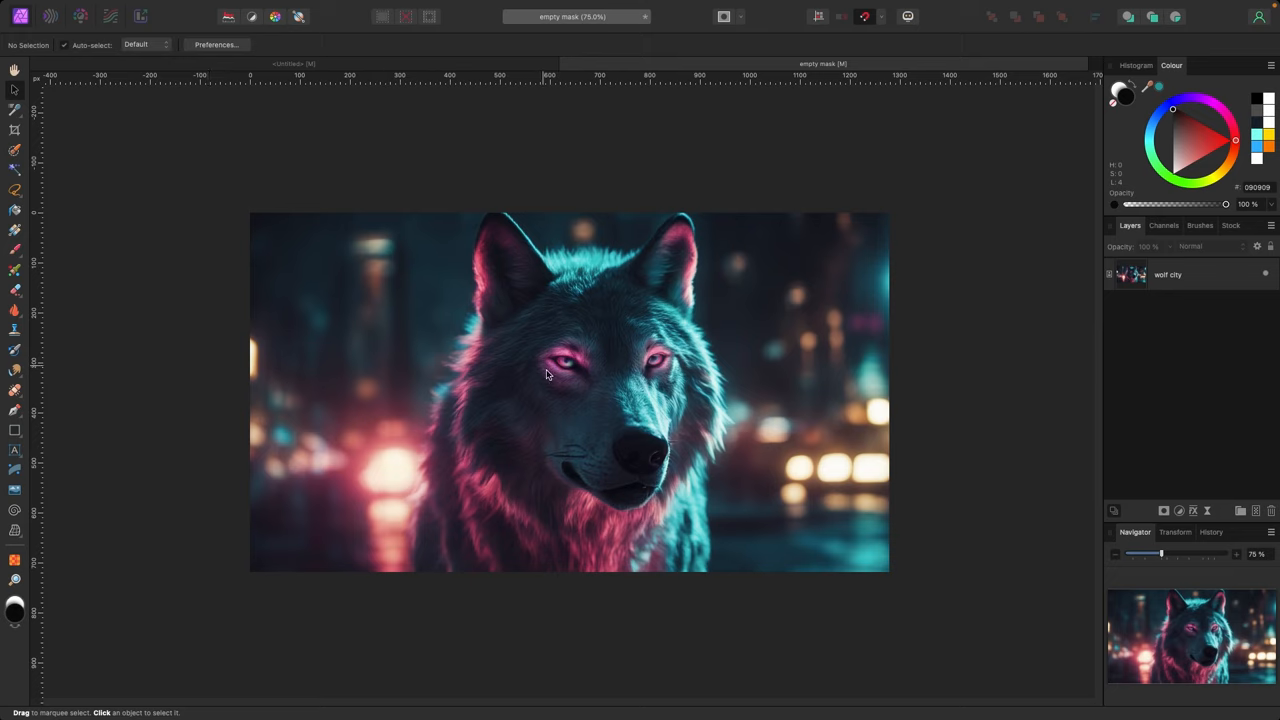
pyautogui.moveTo(1074, 368)
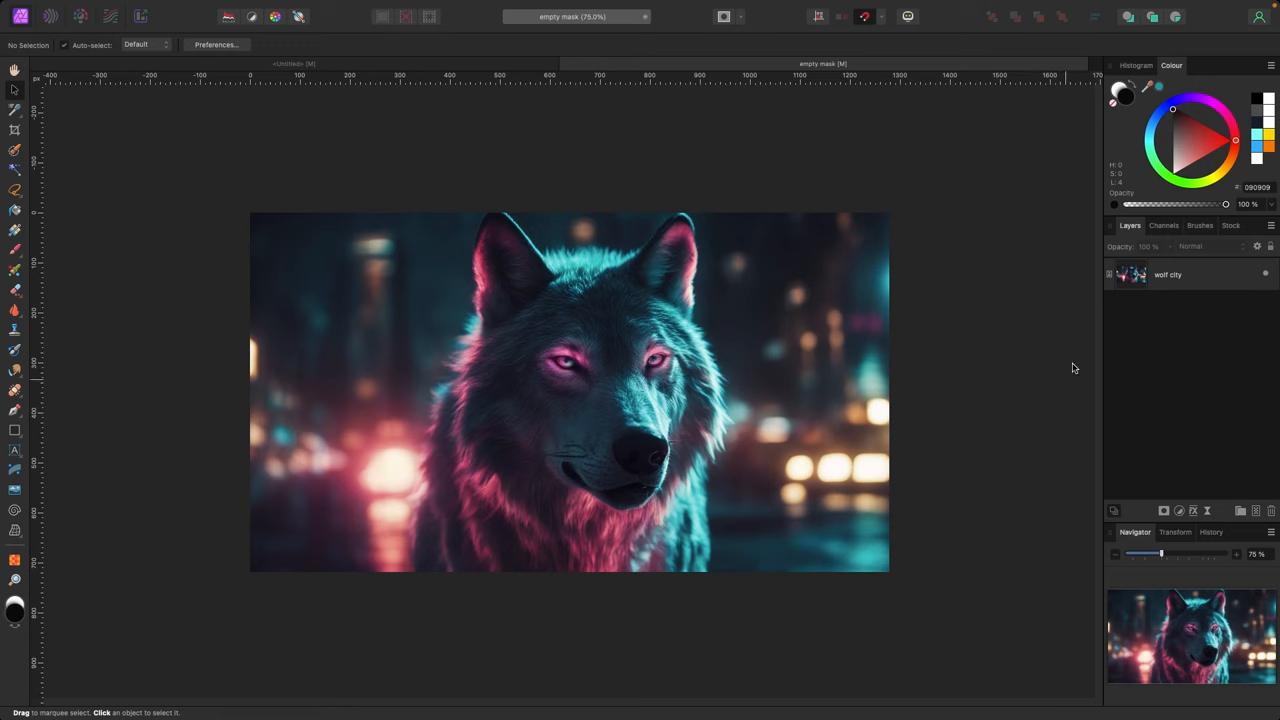
# Select the wolf city photo layer in the Layers panel.
pyautogui.click(1168, 274)
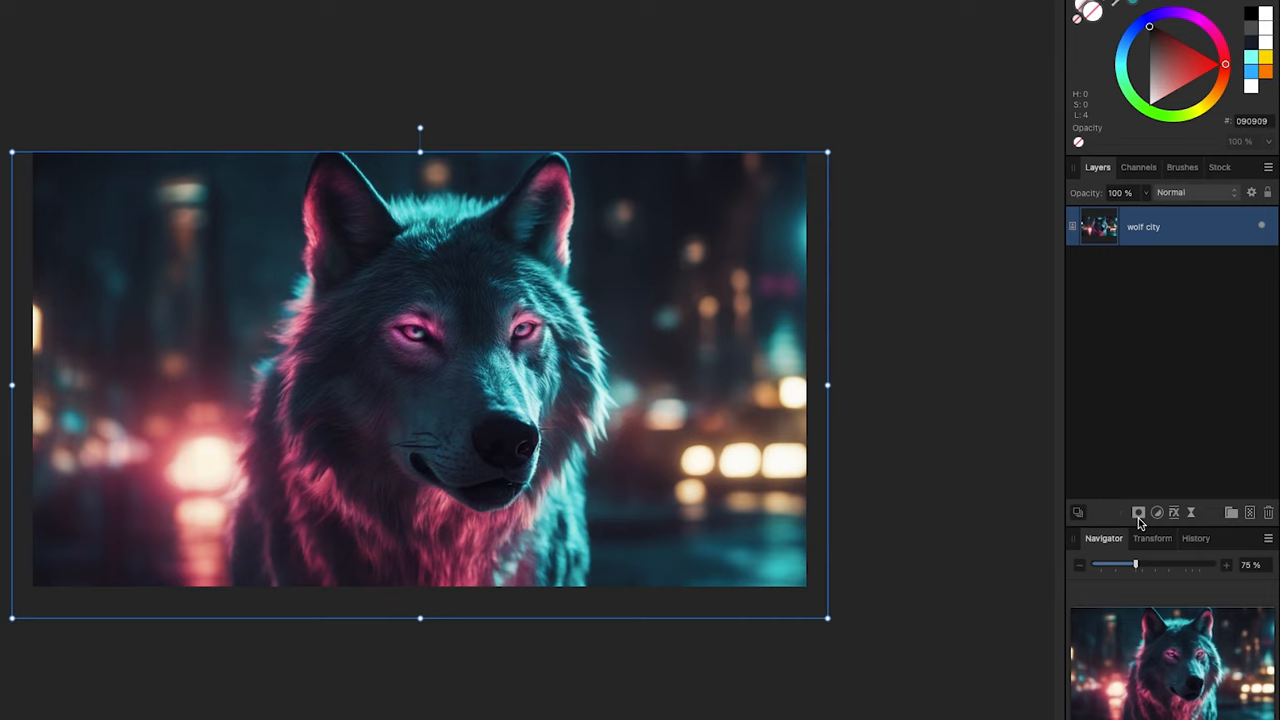
# Add an Empty Mask to the wolf layer so the canvas shows plain white.
pyautogui.click(1138, 512)
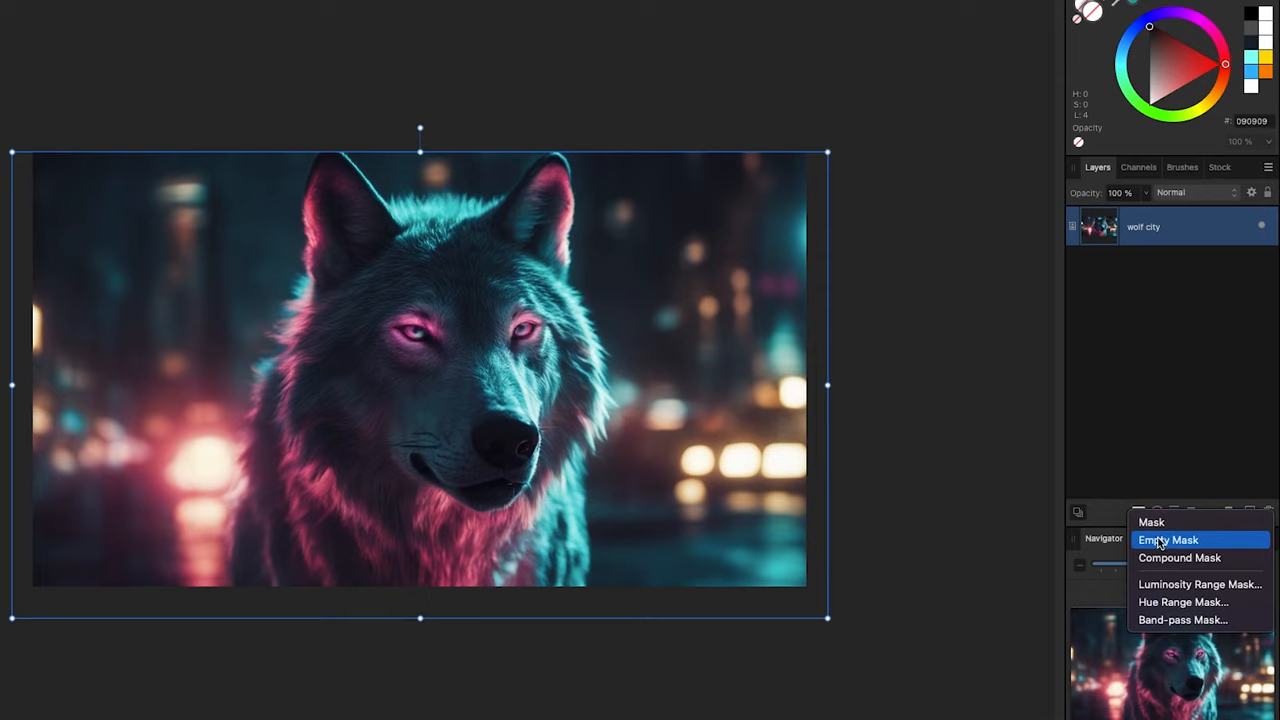
pyautogui.moveTo(1160, 544)
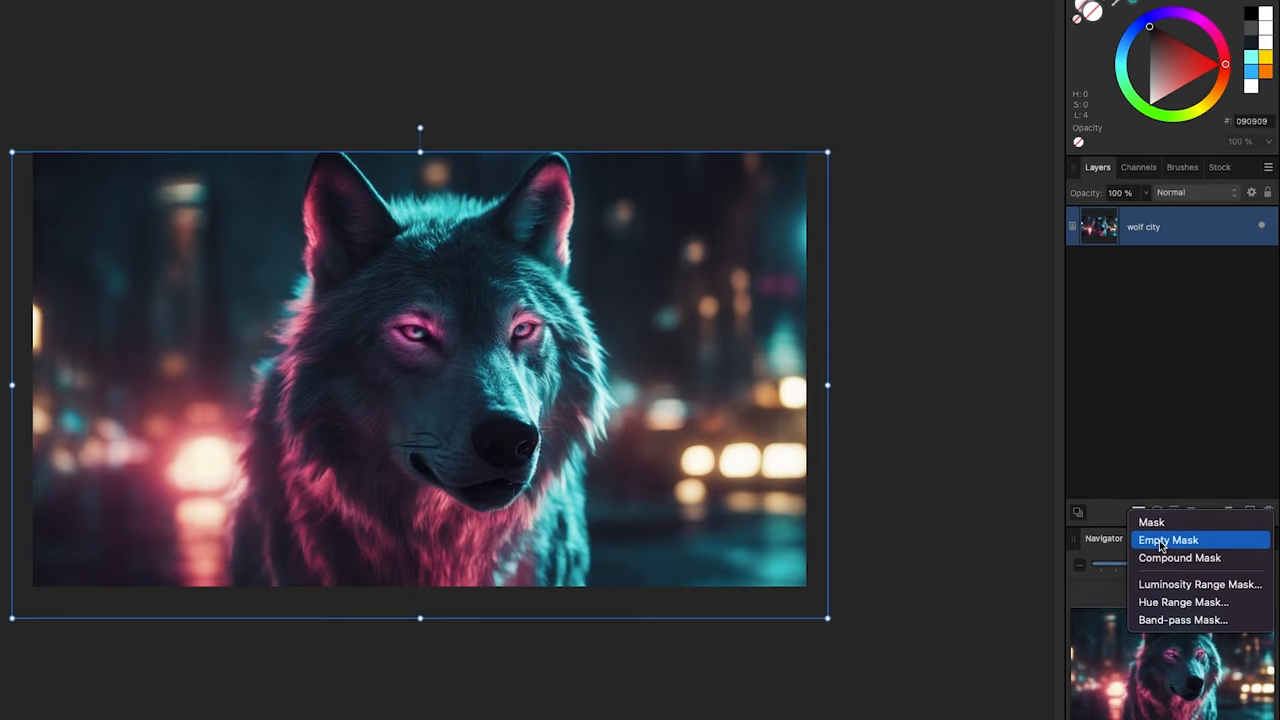
pyautogui.click(1168, 540)
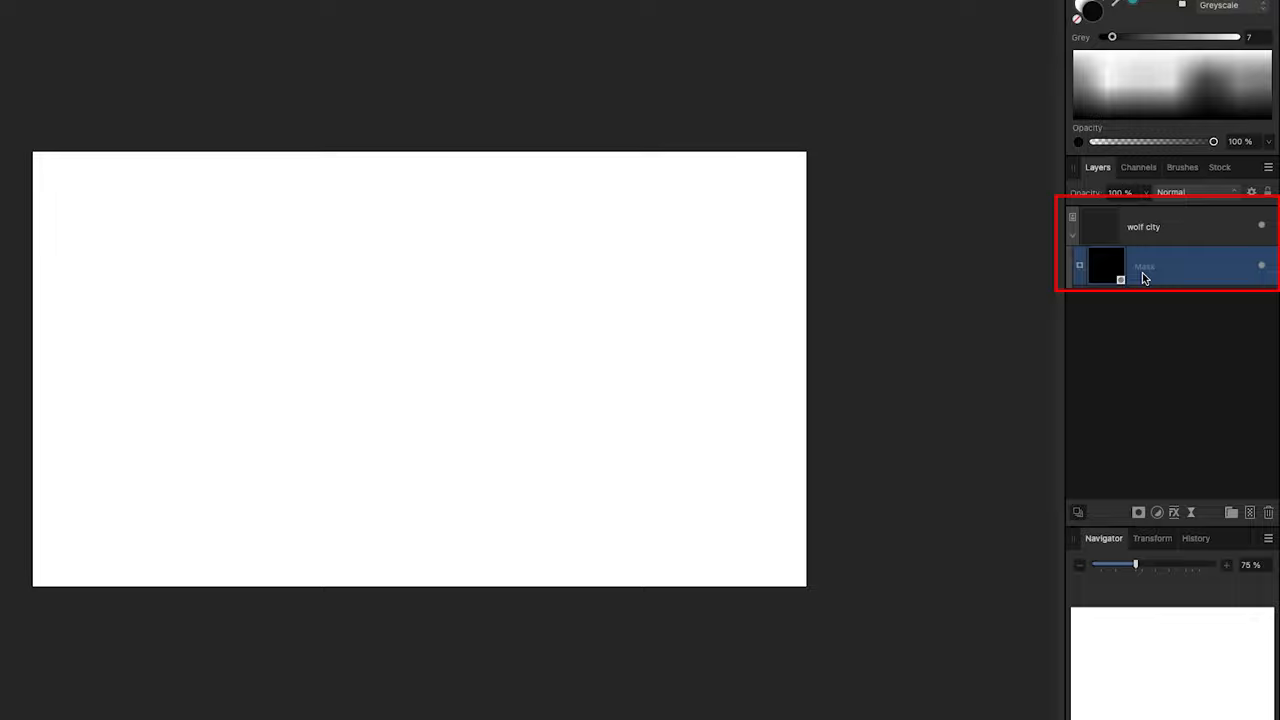
pyautogui.moveTo(1120, 276)
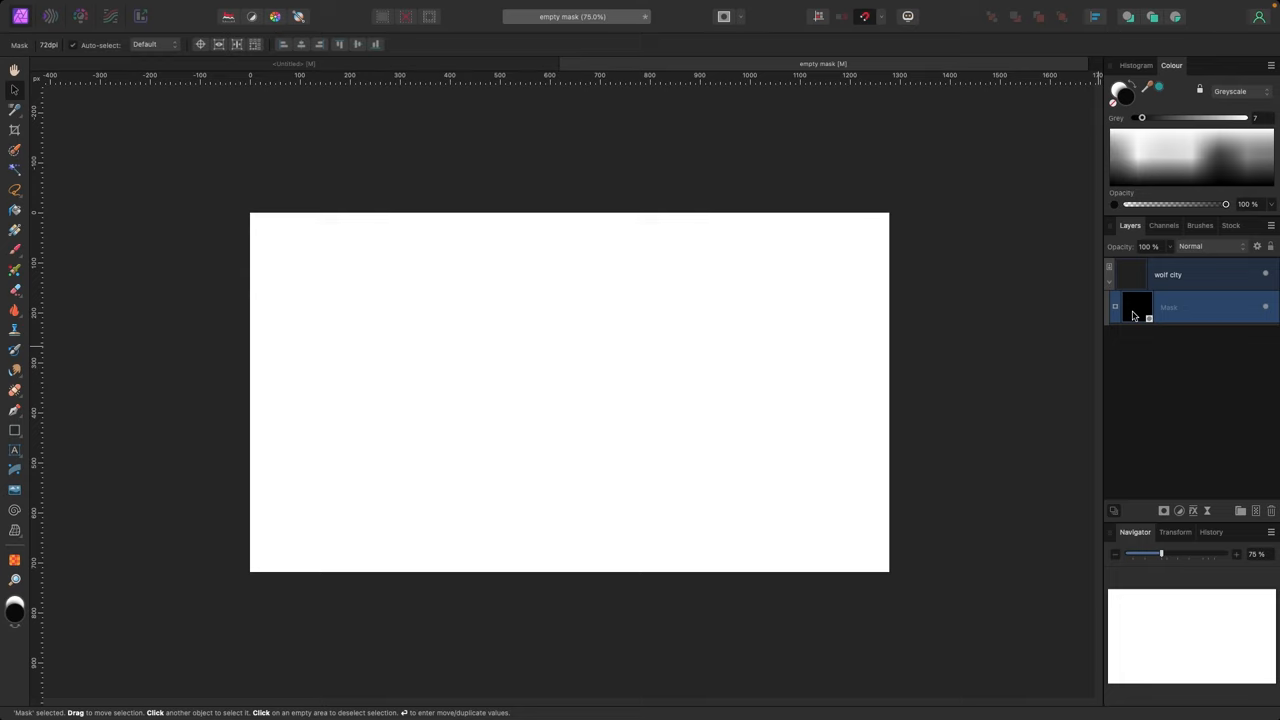
pyautogui.moveTo(1114, 304)
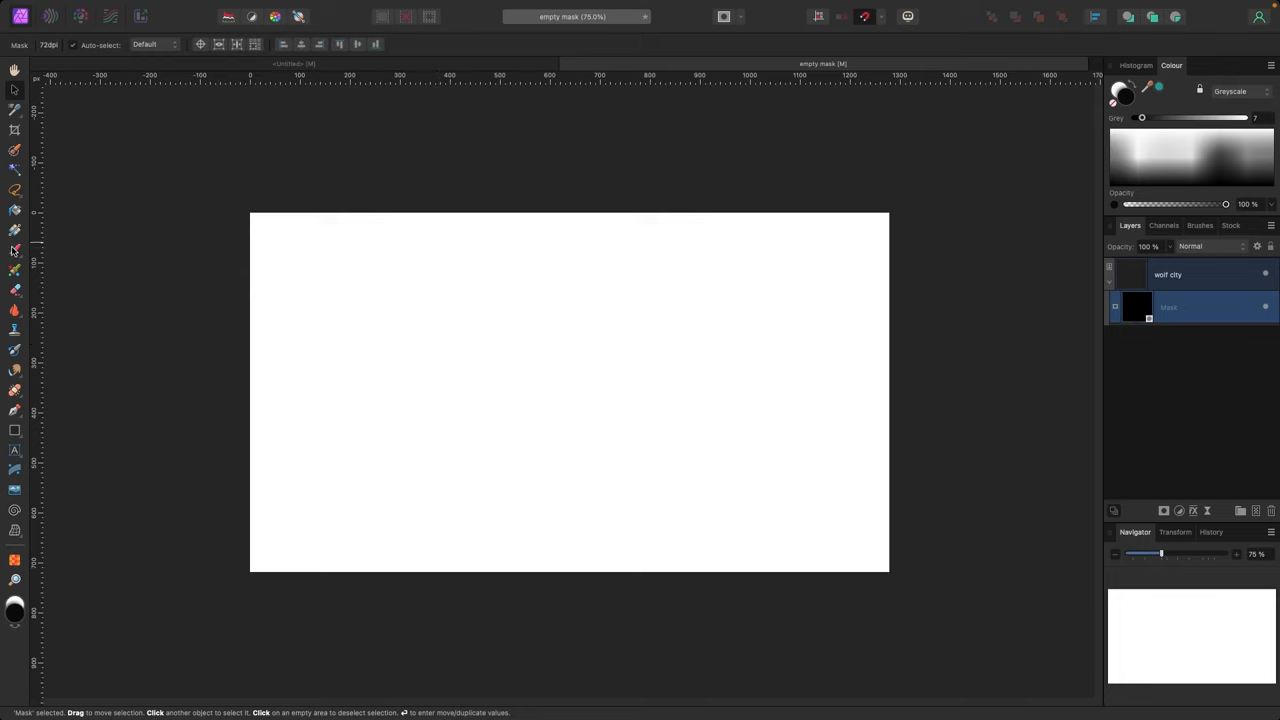
# Switch to the Paint Brush and choose a textured brush category from the Brushes panel.
pyautogui.click(16, 252)
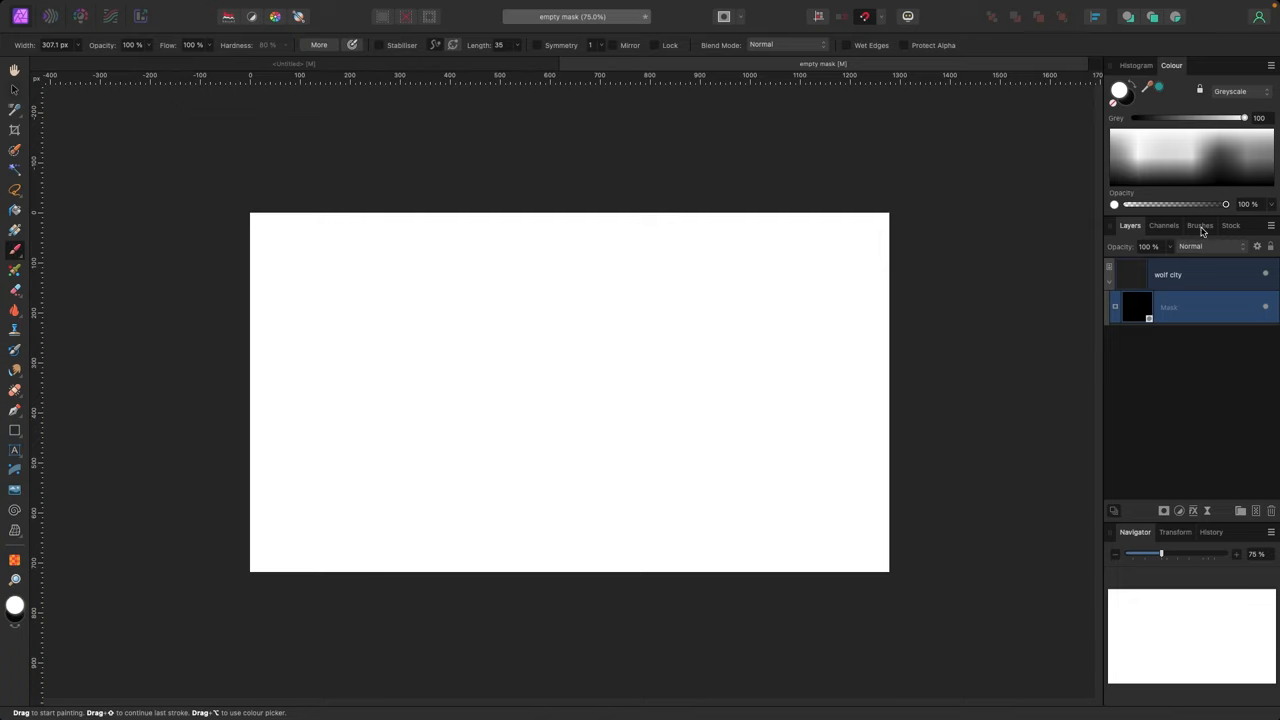
pyautogui.click(1200, 224)
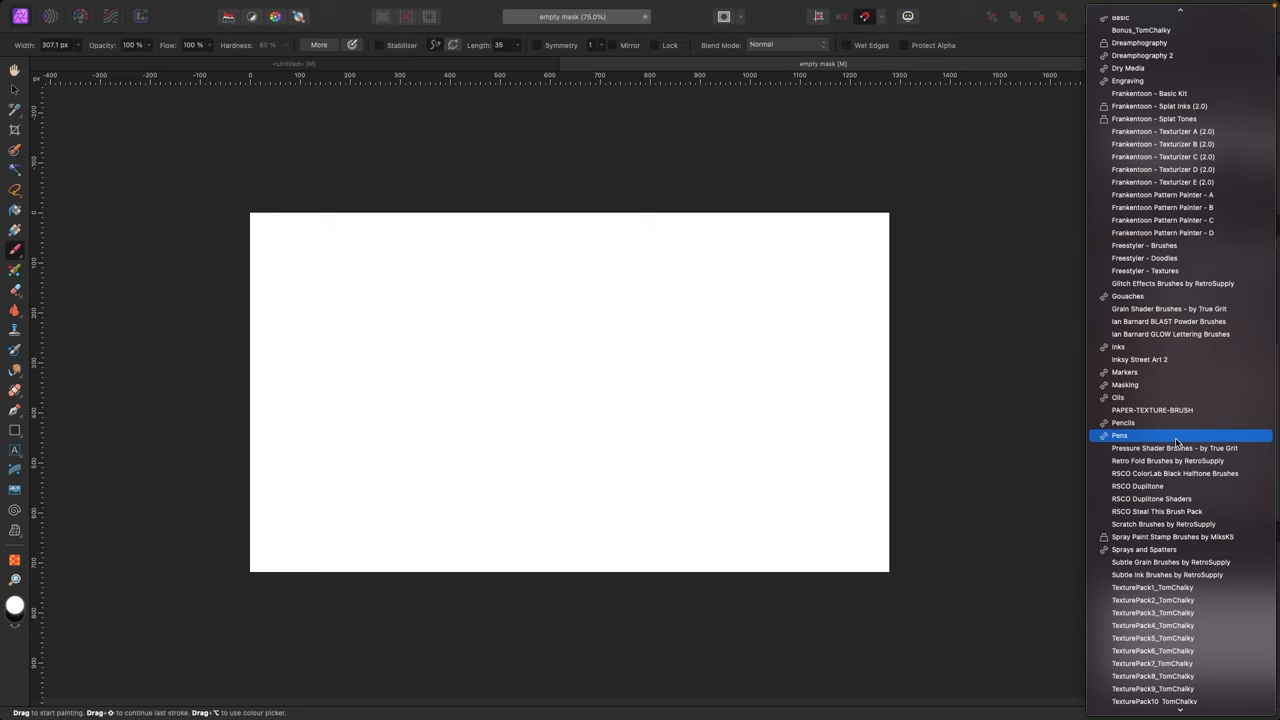
pyautogui.click(1164, 524)
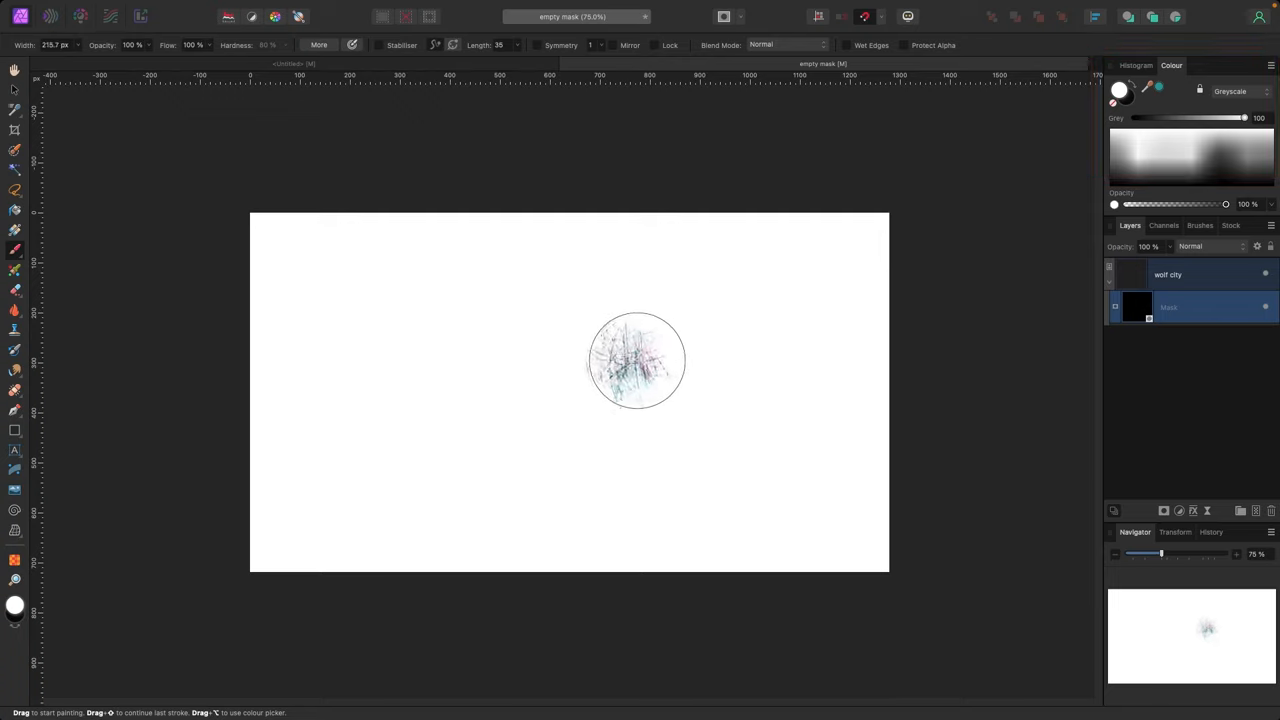
# Paint white scribbles on the mask to reveal the wolf's face and eyes at centre.
pyautogui.moveTo(636, 360); pyautogui.dragTo(650, 384)
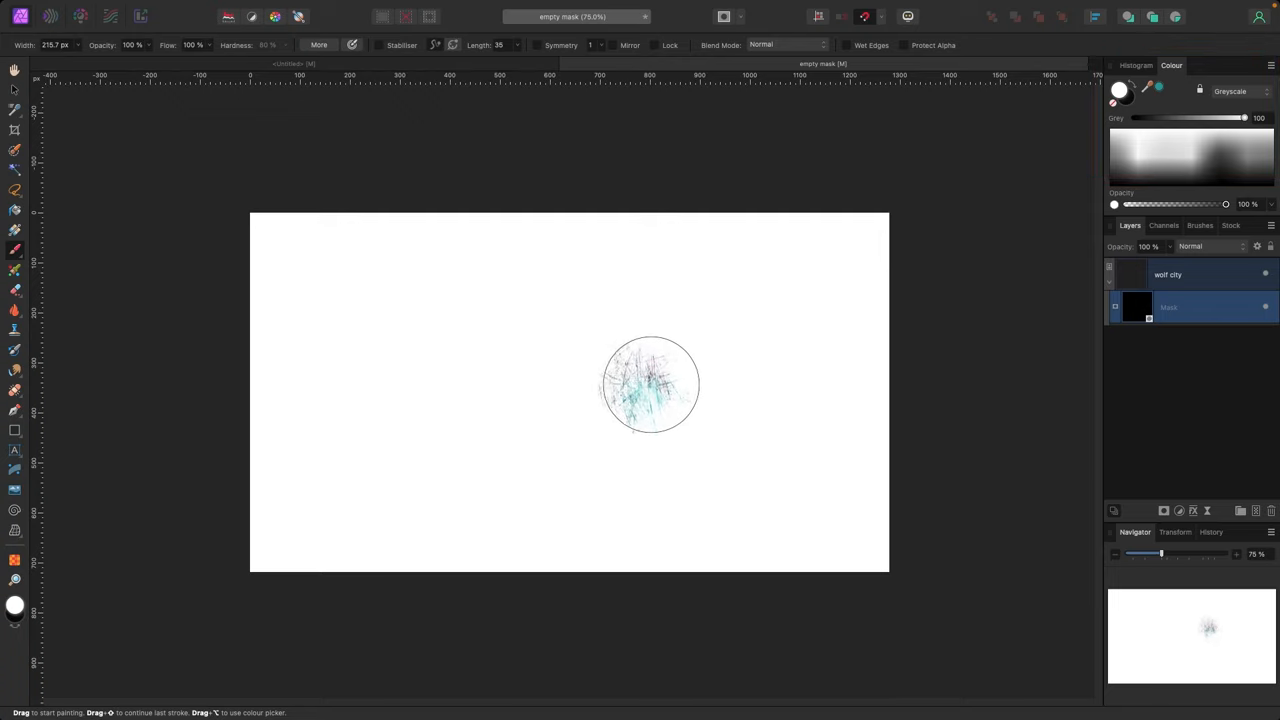
pyautogui.moveTo(650, 384); pyautogui.dragTo(584, 384)
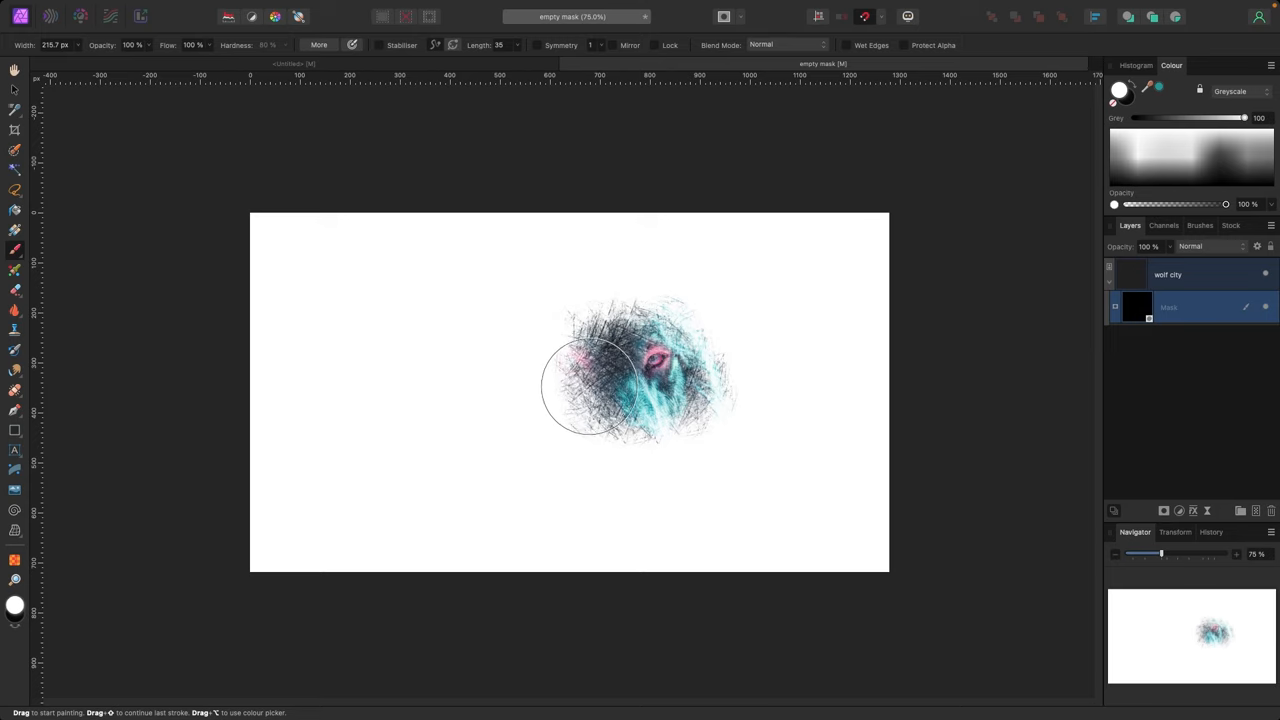
pyautogui.moveTo(590, 384); pyautogui.dragTo(600, 320)
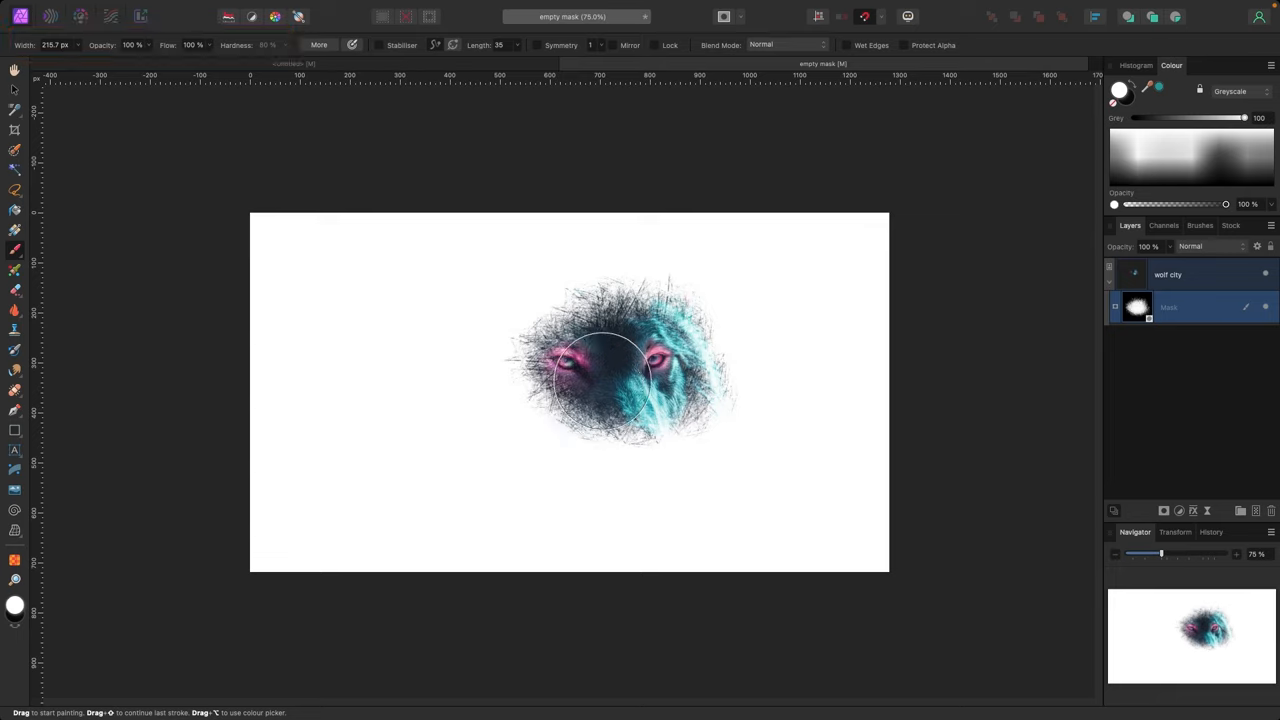
pyautogui.moveTo(576, 376)
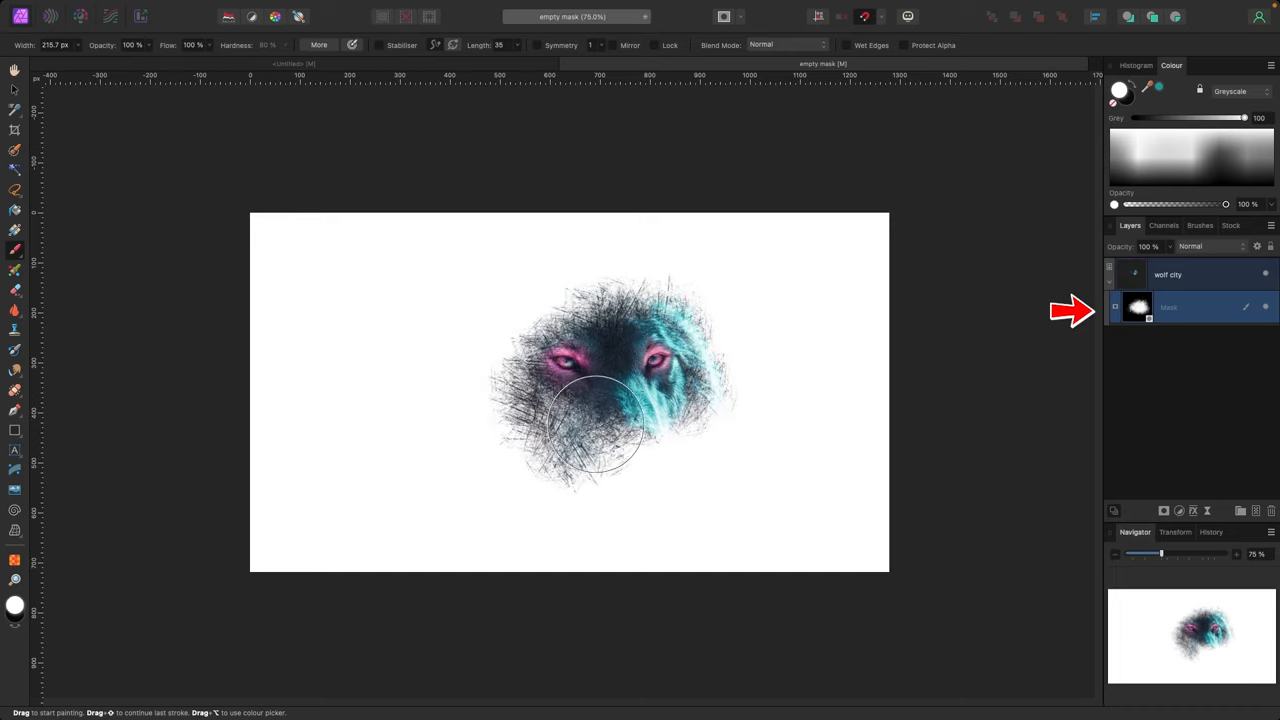
pyautogui.moveTo(600, 430); pyautogui.dragTo(550, 340)
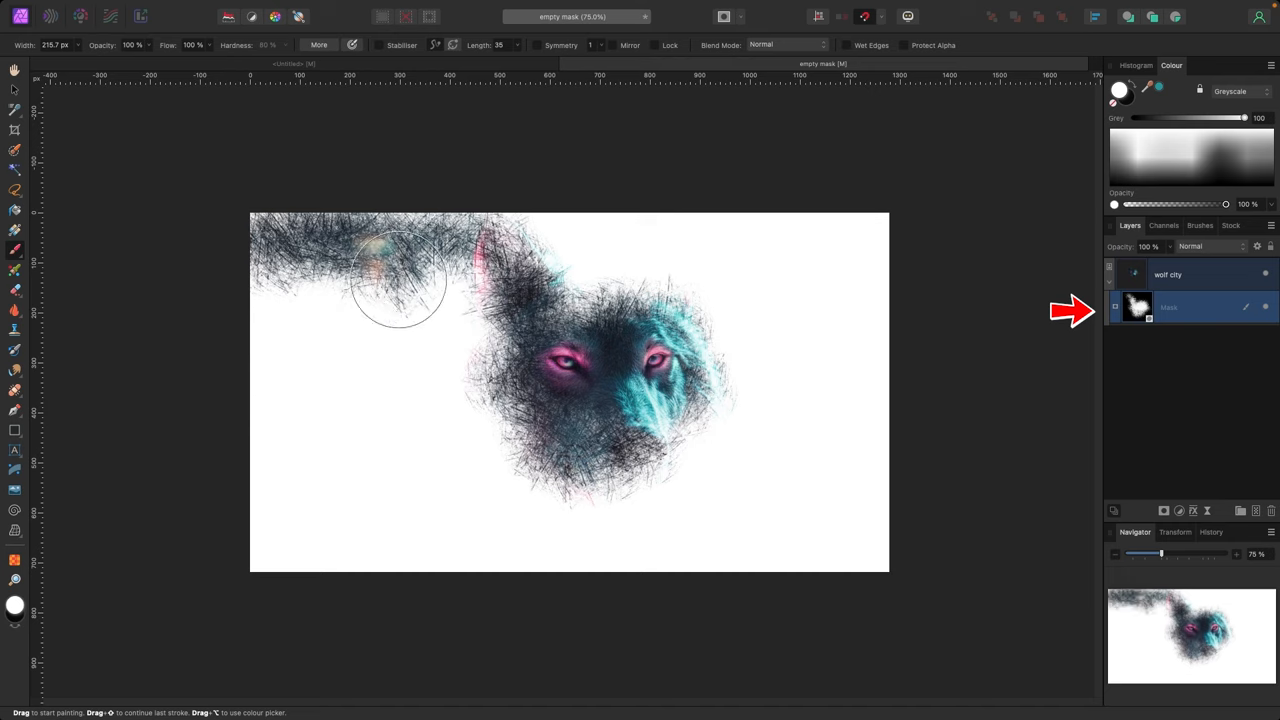
# Extend the white strokes across the canvas, clearing the mask over the wolf's muzzle and nose.
pyautogui.moveTo(396, 280); pyautogui.dragTo(856, 544)
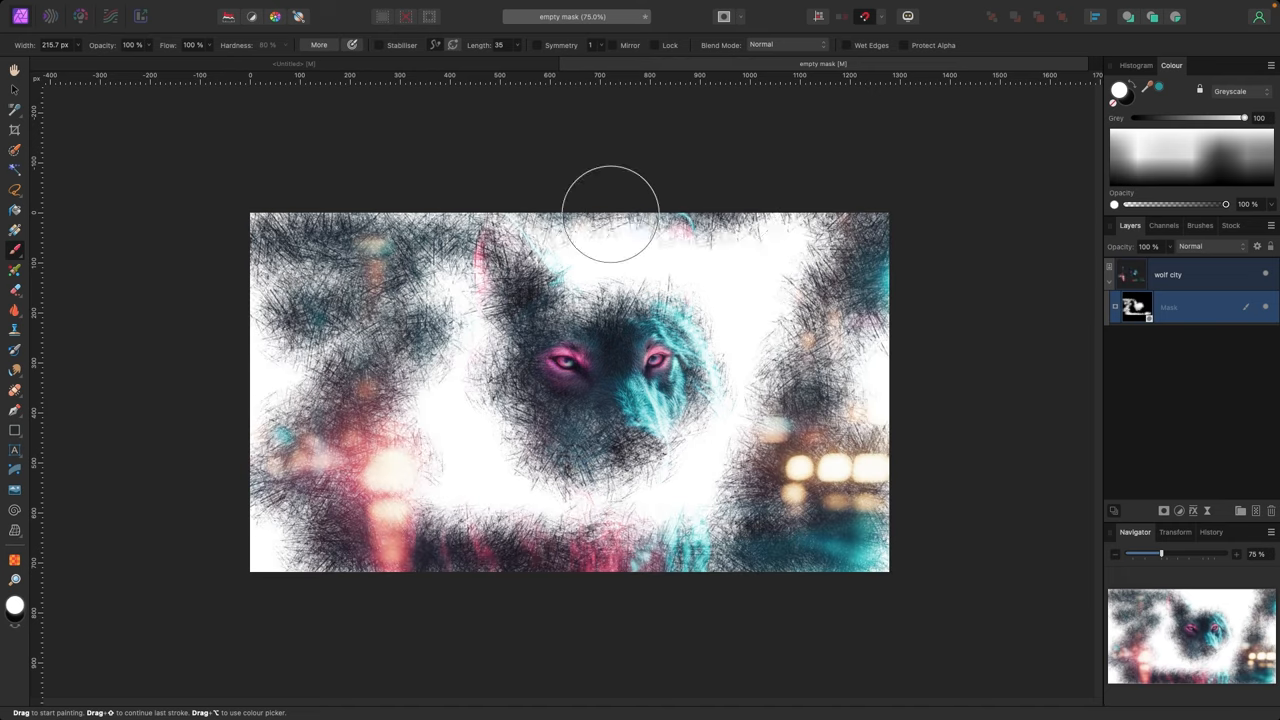
pyautogui.moveTo(610, 210); pyautogui.dragTo(240, 464)
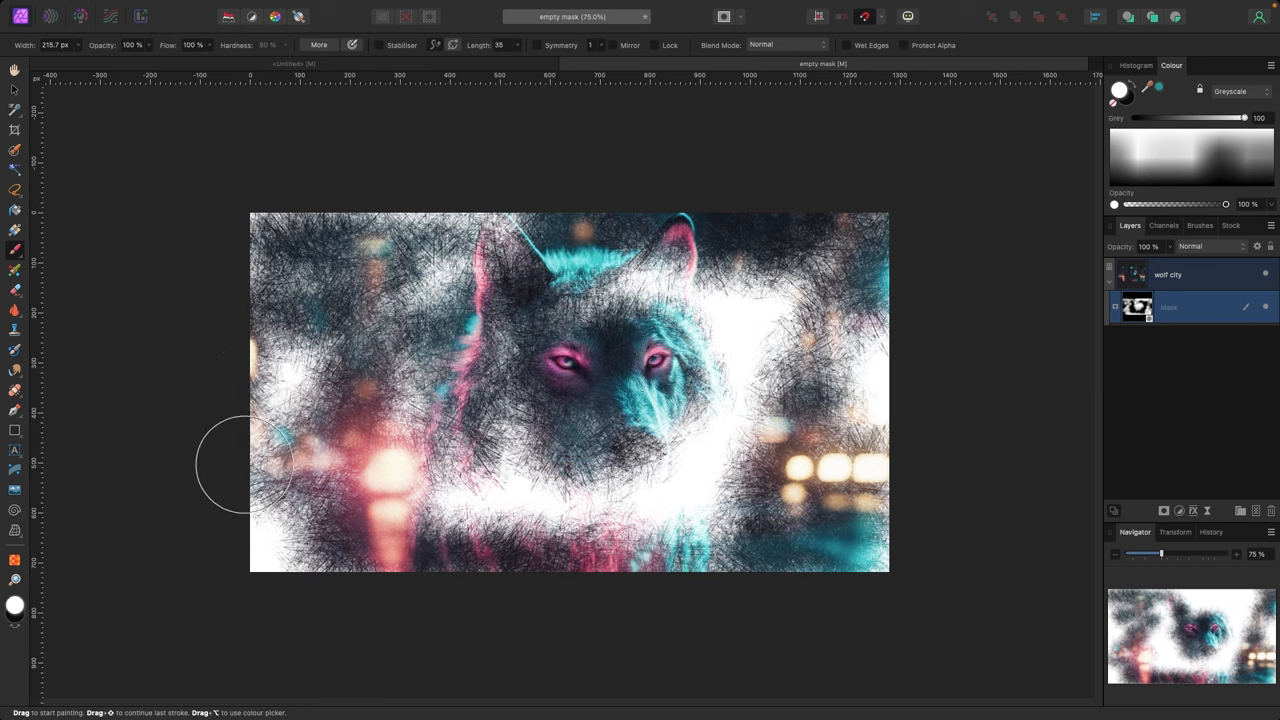
pyautogui.moveTo(240, 464); pyautogui.dragTo(644, 310)
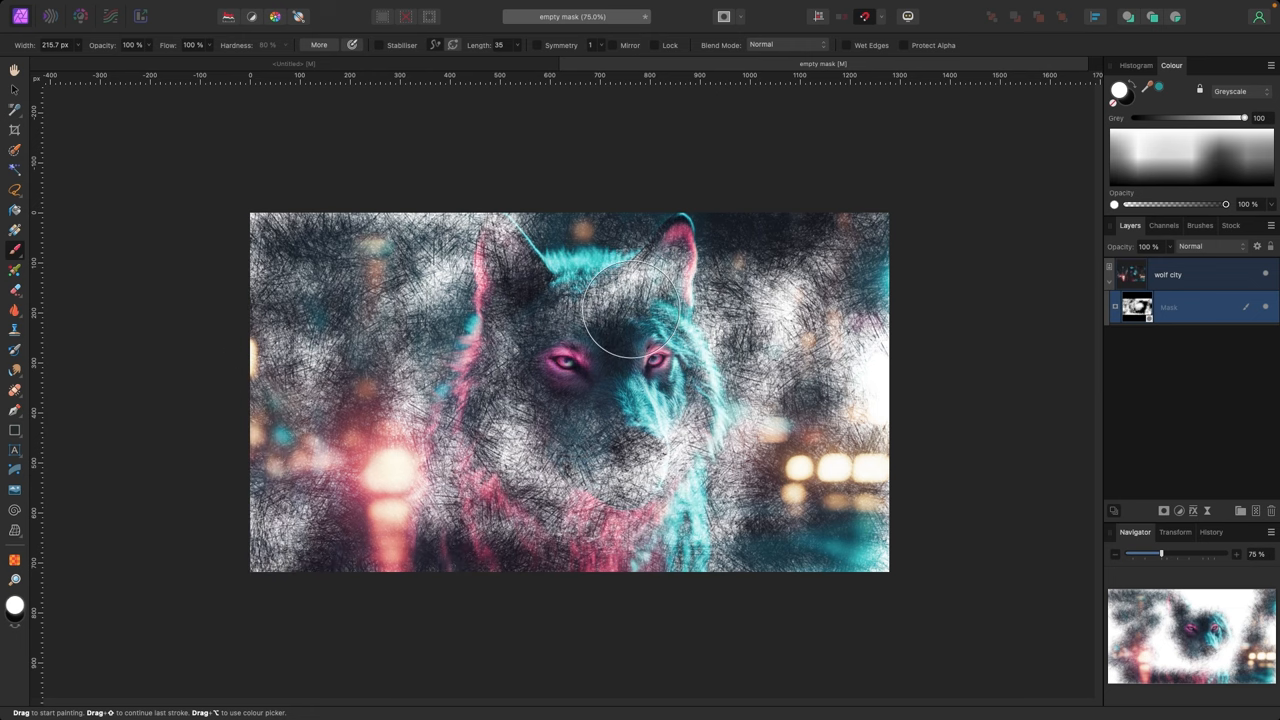
pyautogui.moveTo(630, 300); pyautogui.dragTo(536, 476)
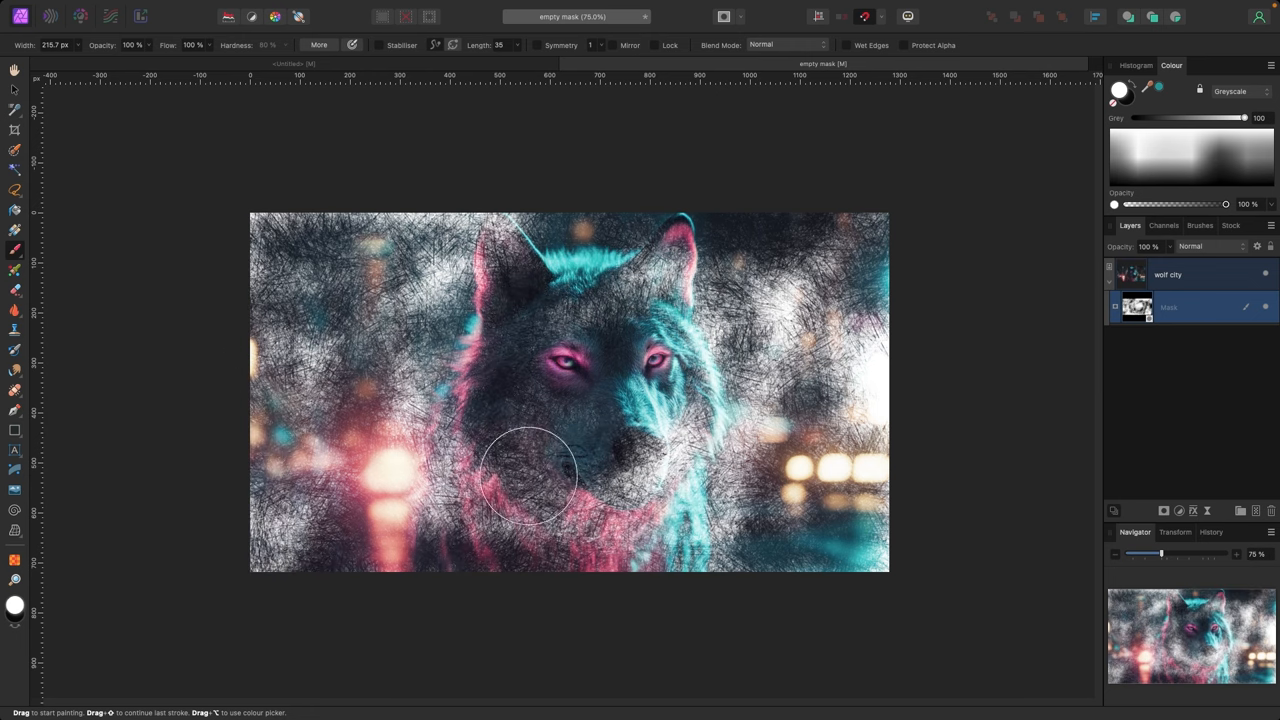
pyautogui.moveTo(530, 480); pyautogui.dragTo(670, 376)
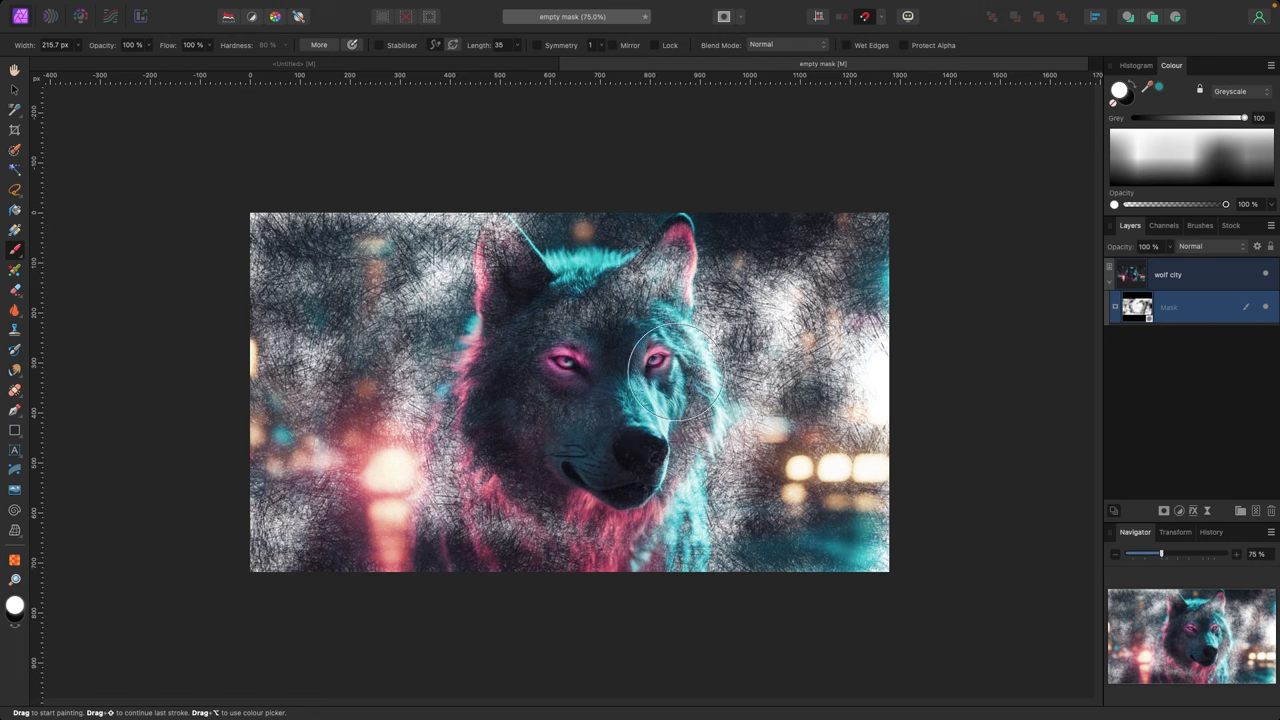
pyautogui.moveTo(670, 370); pyautogui.dragTo(600, 320)
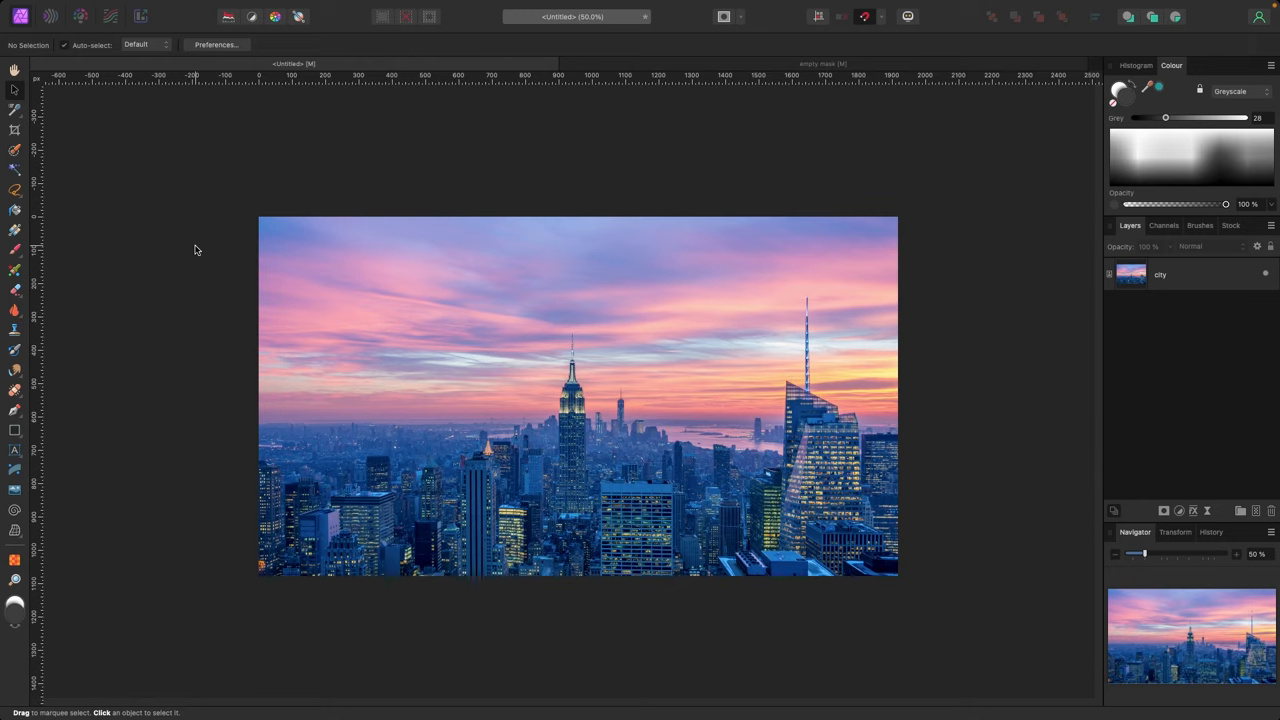
# Select the New York skyline photo layer in the Layers panel.
pyautogui.click(1160, 276)
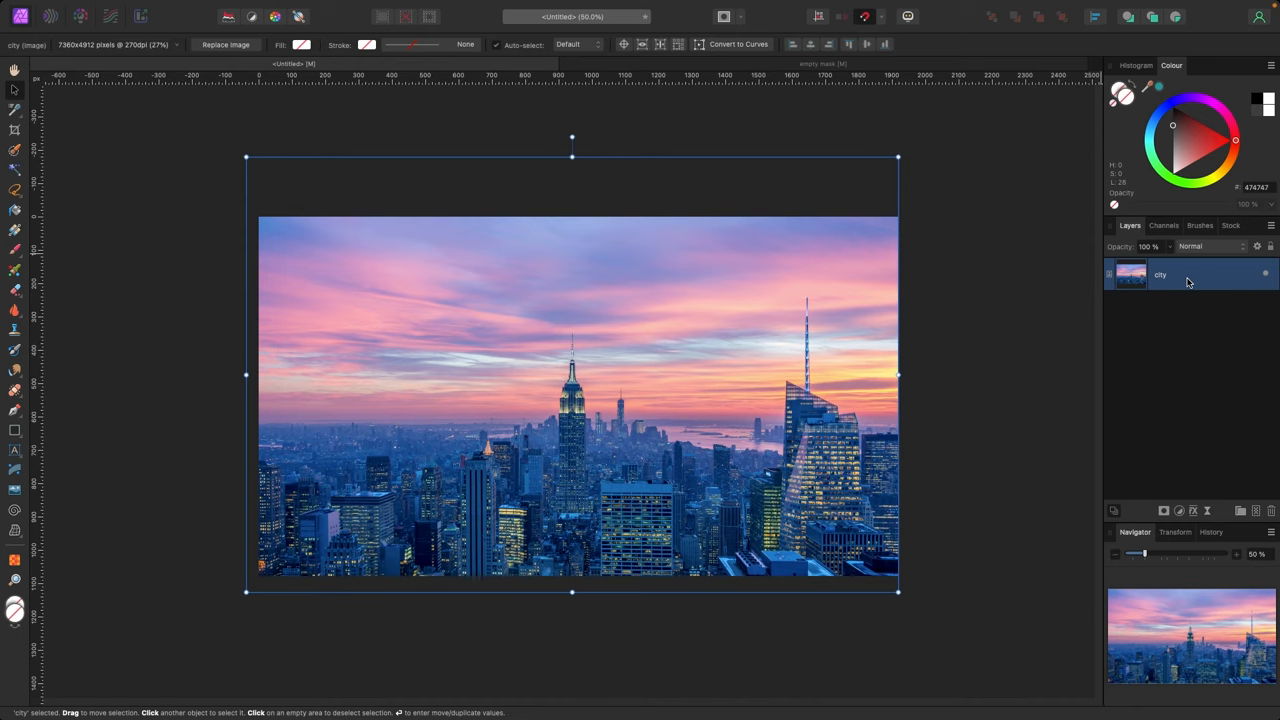
pyautogui.moveTo(1128, 318)
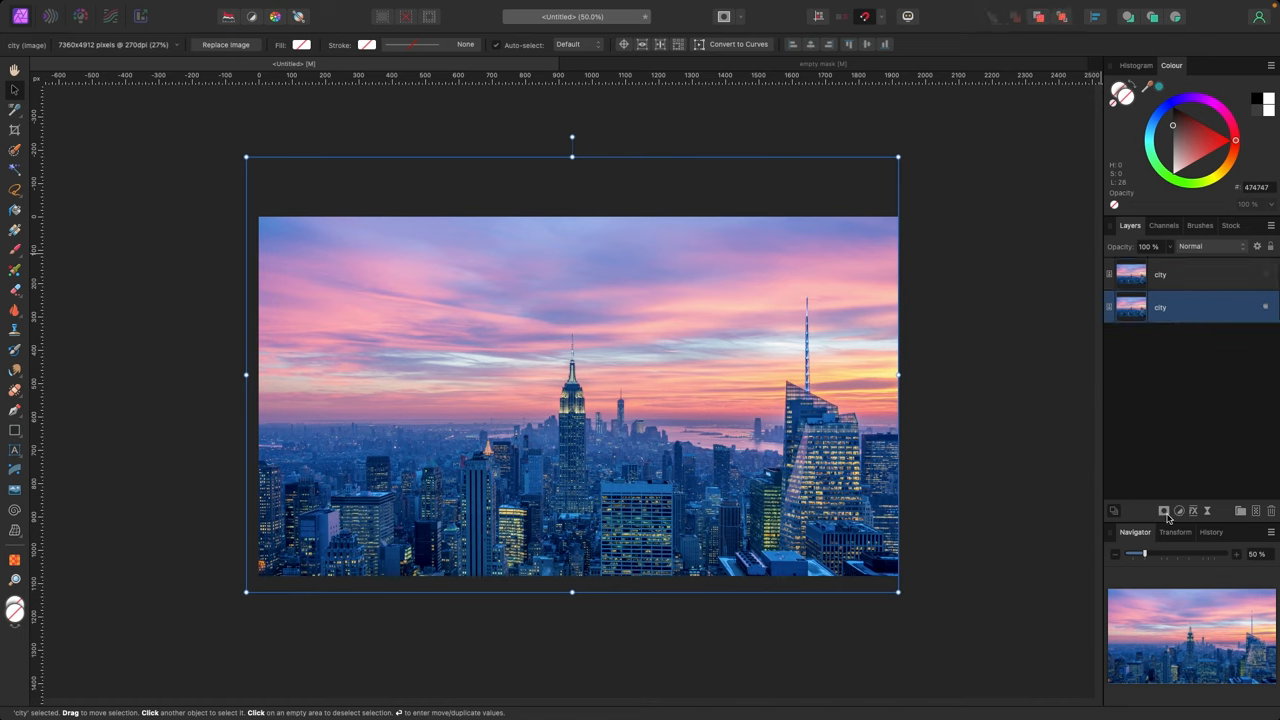
pyautogui.moveTo(1164, 512)
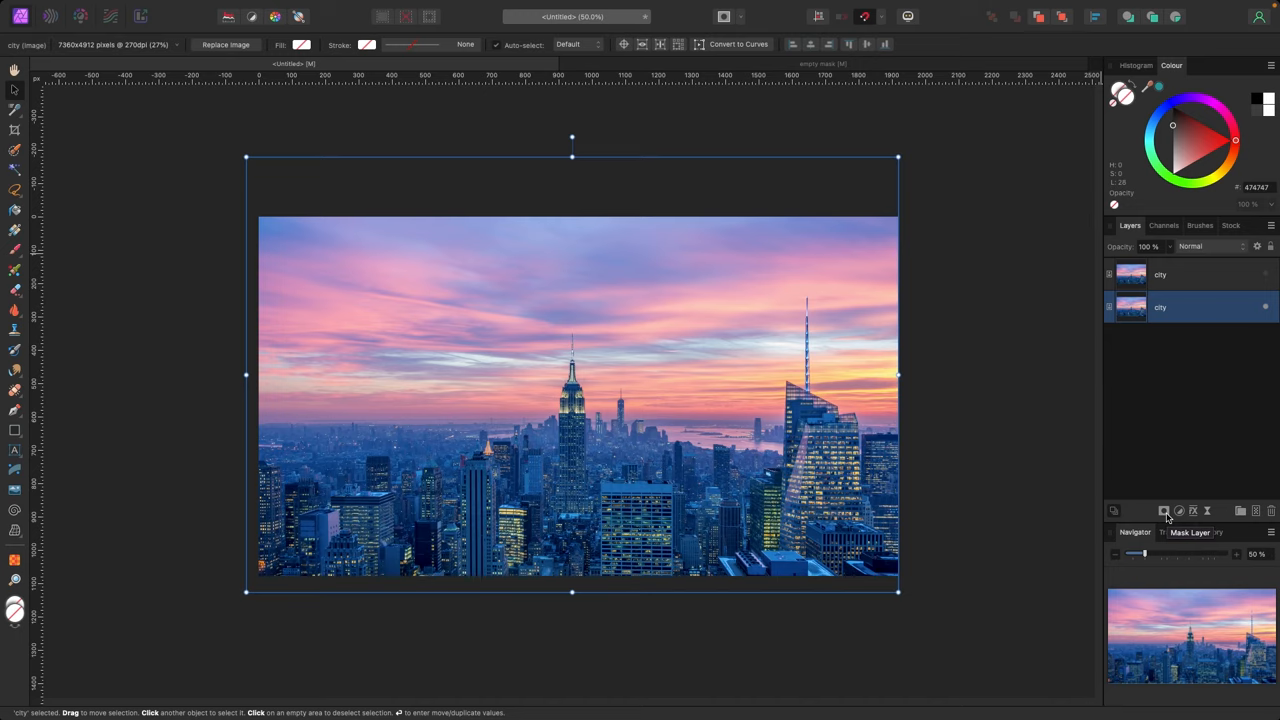
# Add an Empty Mask to the top skyline copy so it is fully hidden.
pyautogui.click(1164, 512)
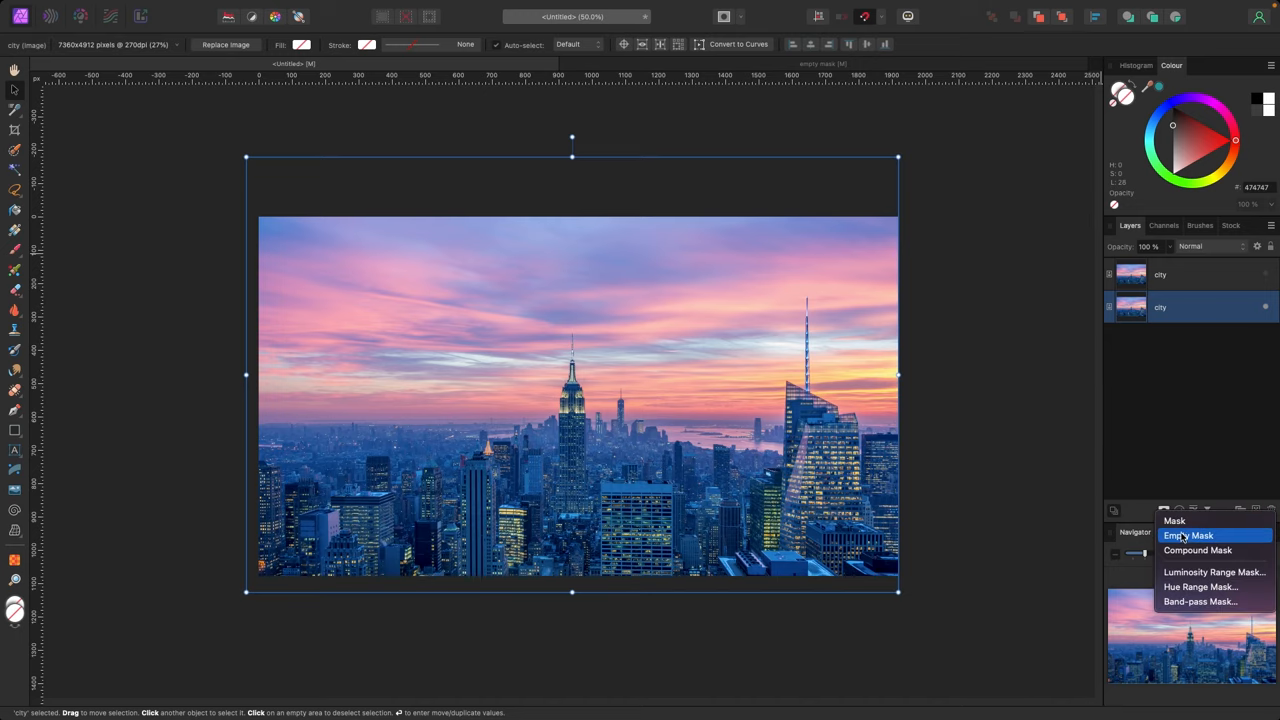
pyautogui.click(1188, 536)
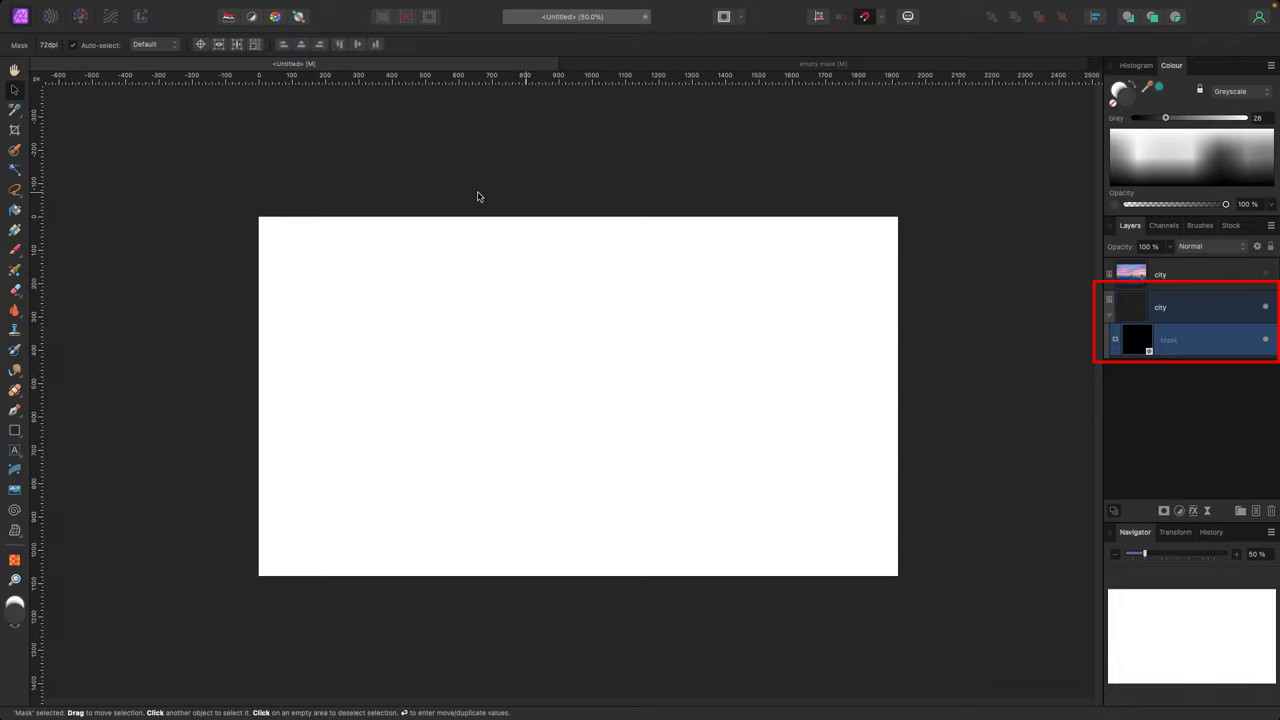
pyautogui.moveTo(16, 252)
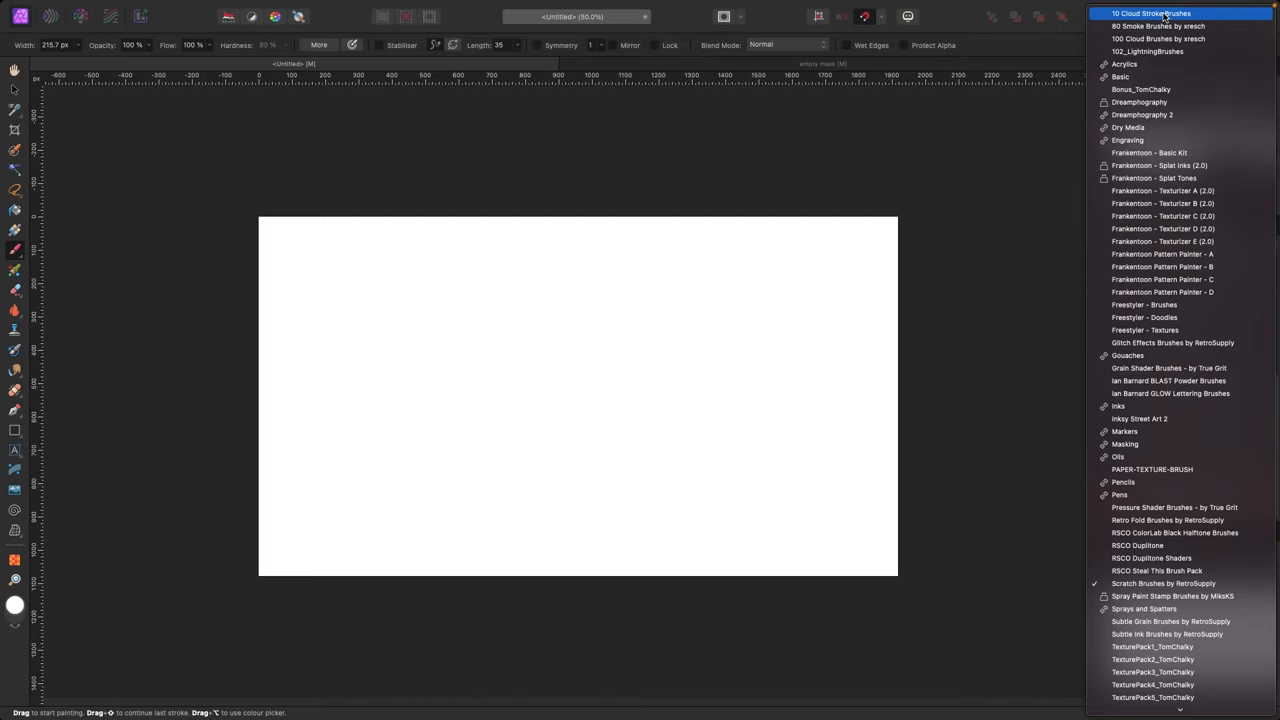
# Load the Cloud Stroke brush set and pick a cloud brush.
pyautogui.click(1152, 12)
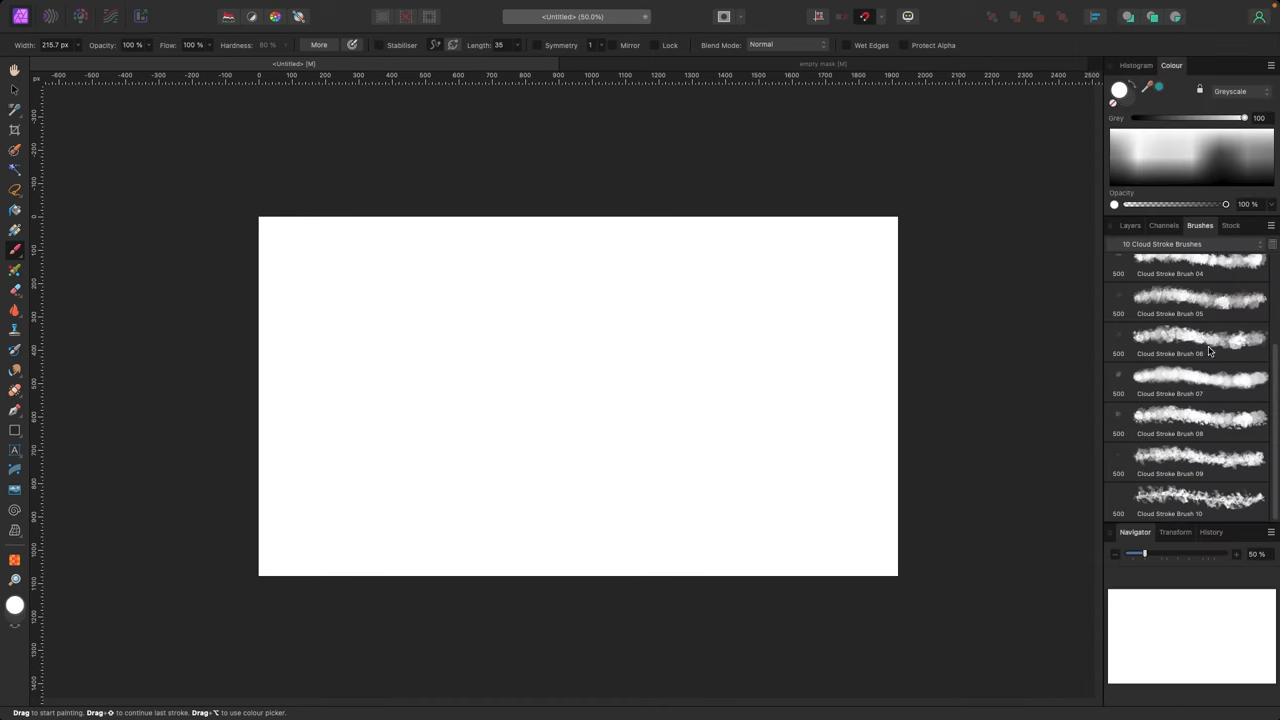
pyautogui.click(1200, 384)
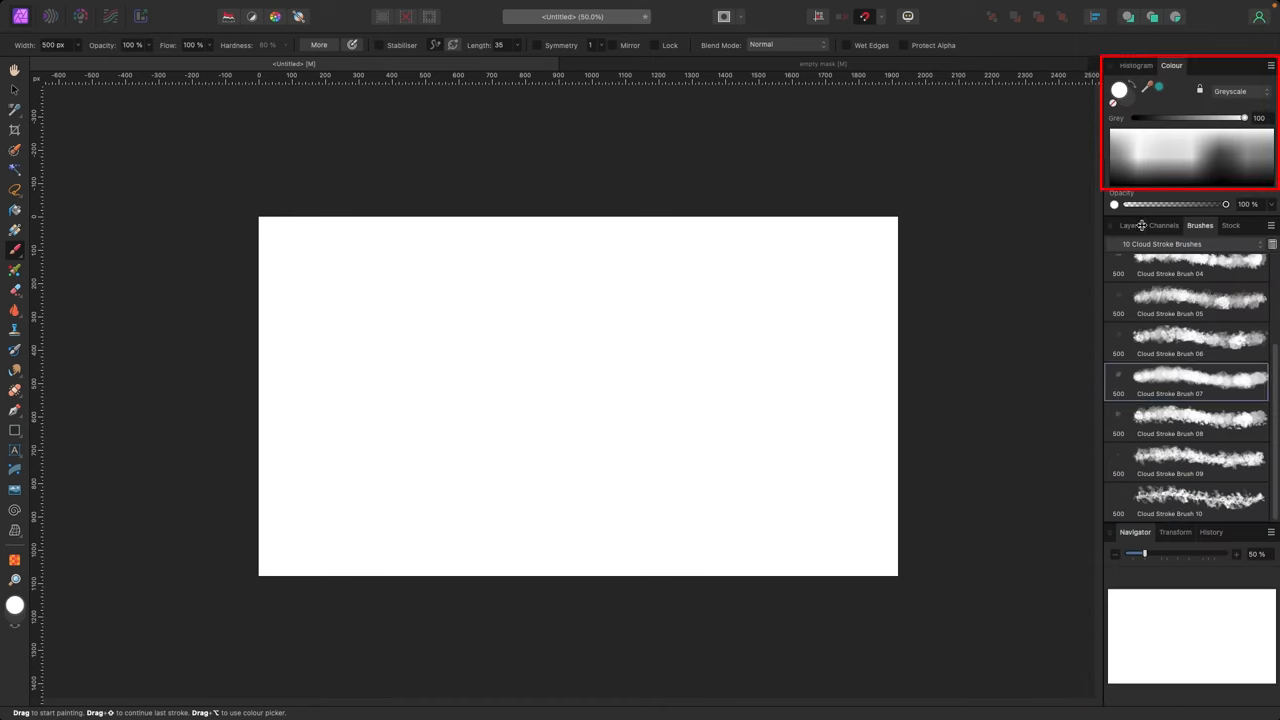
# Paint white cloud strokes on the mask to reveal the skyline with soft ragged edges.
pyautogui.click(1128, 224)
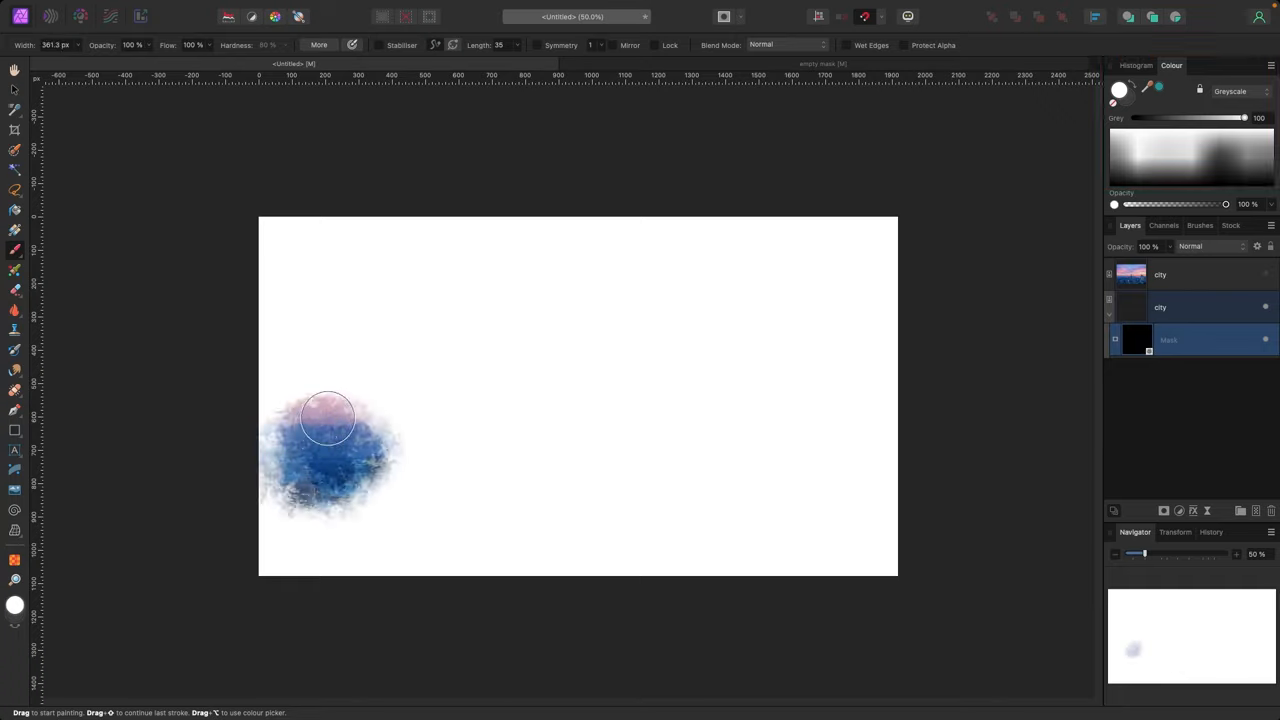
pyautogui.moveTo(328, 418); pyautogui.dragTo(484, 336)
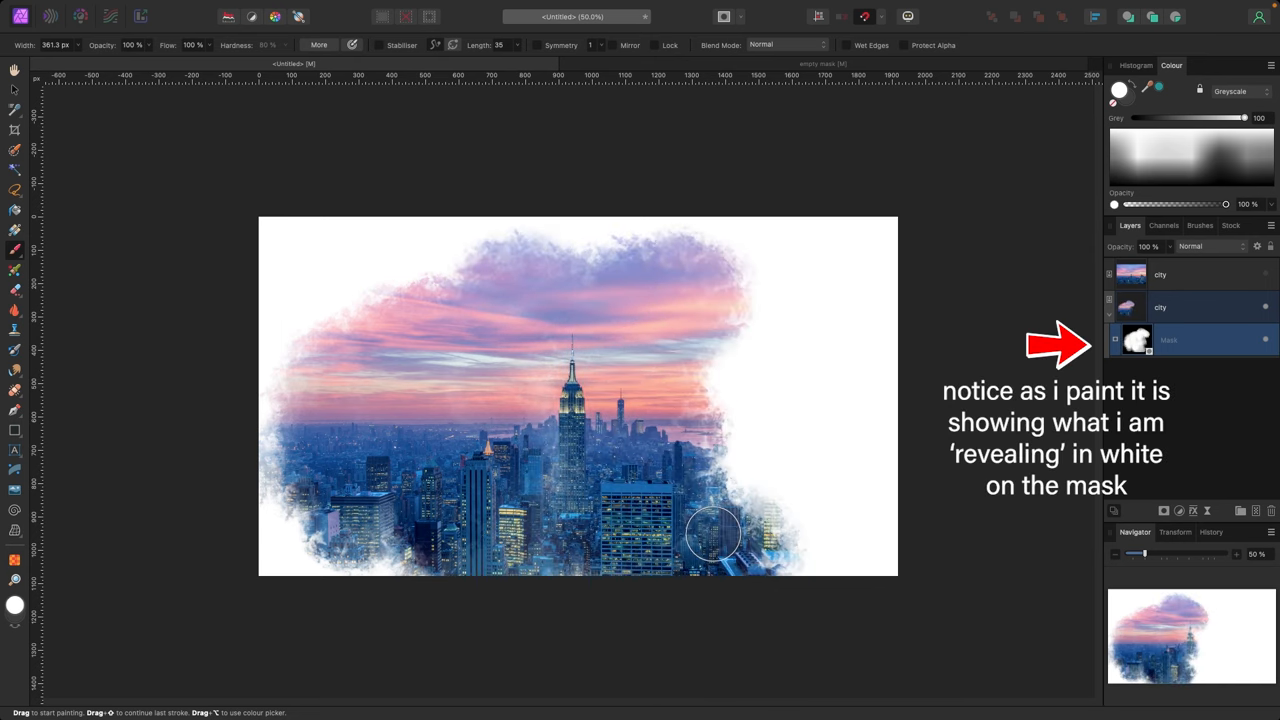
pyautogui.moveTo(716, 536); pyautogui.dragTo(836, 390)
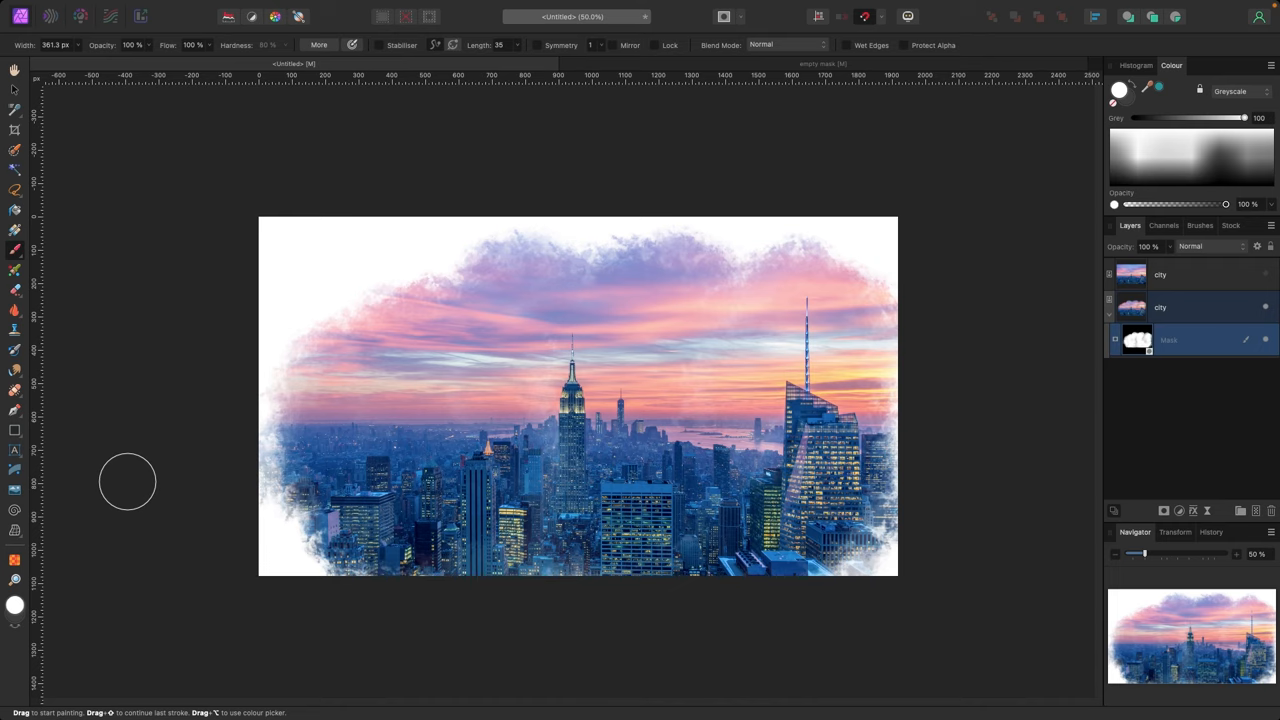
pyautogui.moveTo(1068, 320)
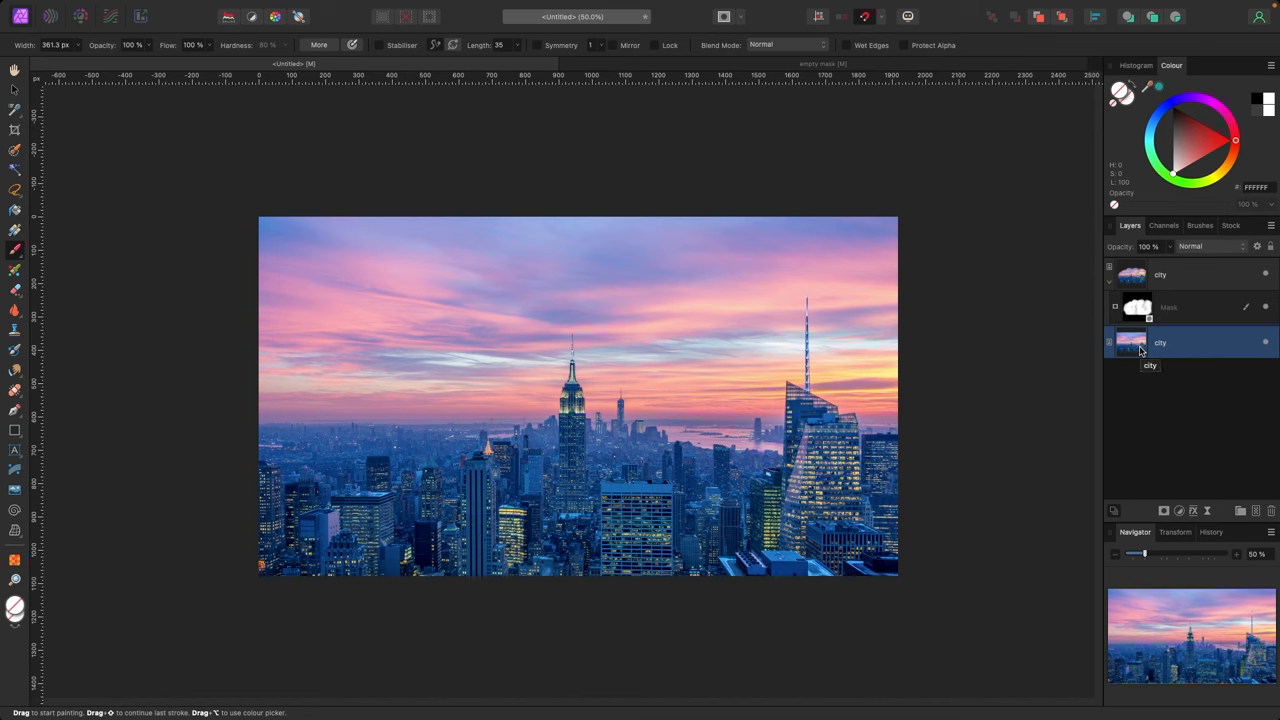
pyautogui.moveTo(16, 98)
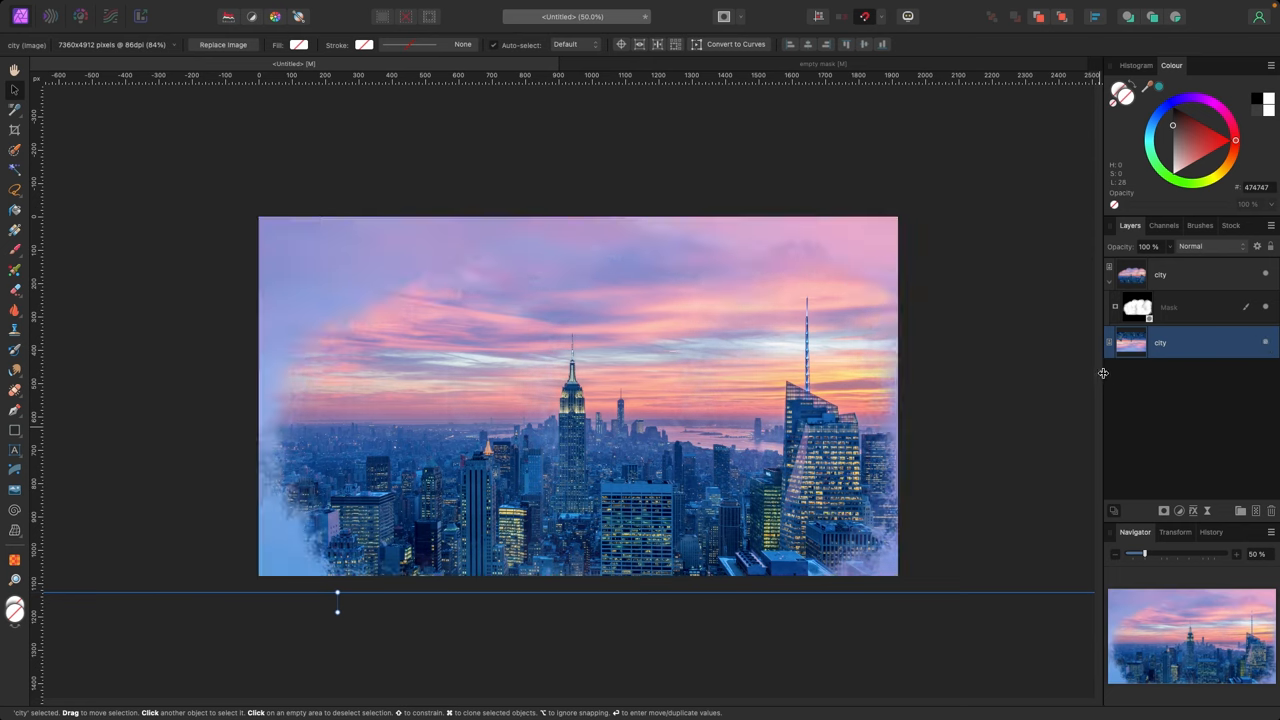
pyautogui.moveTo(1066, 384)
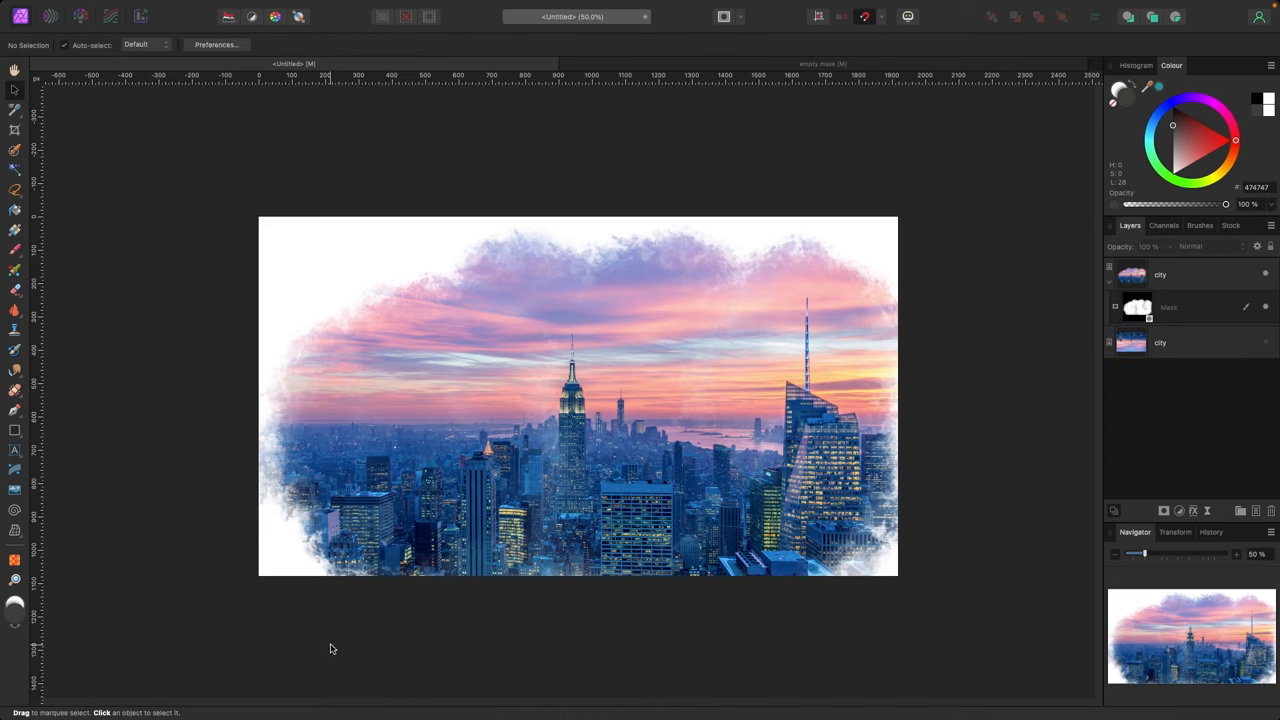
pyautogui.moveTo(328, 640)
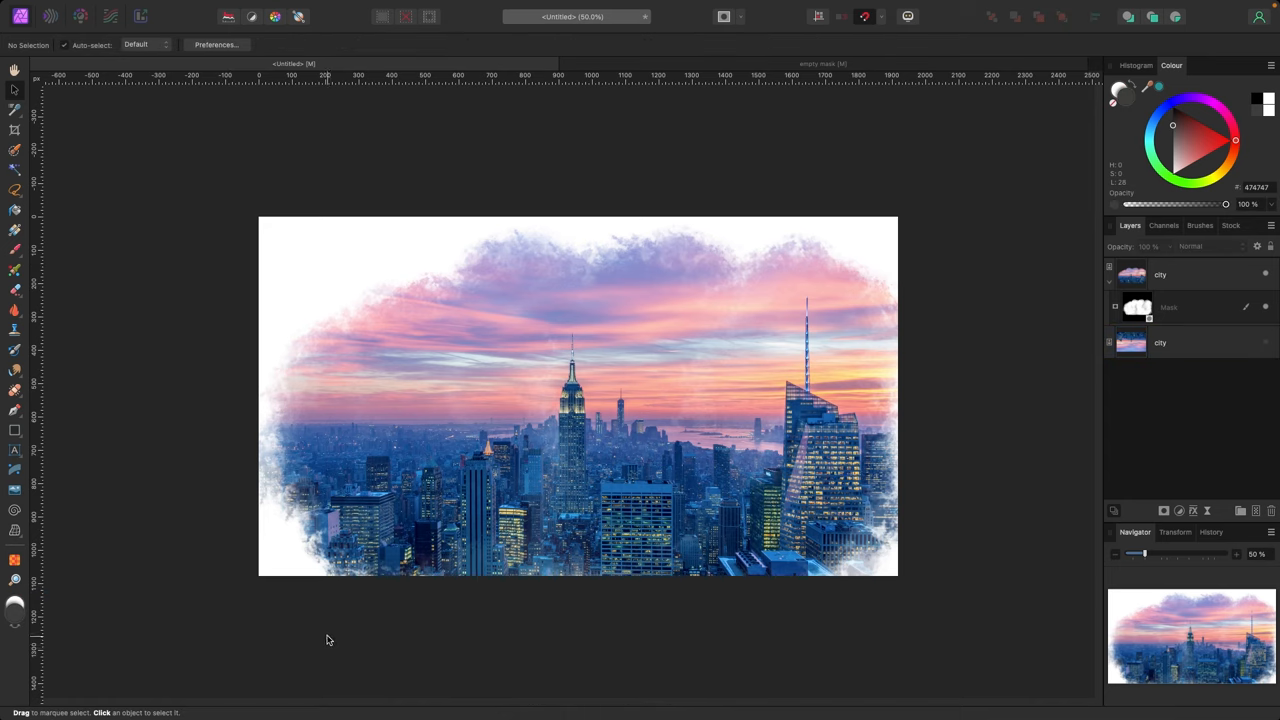